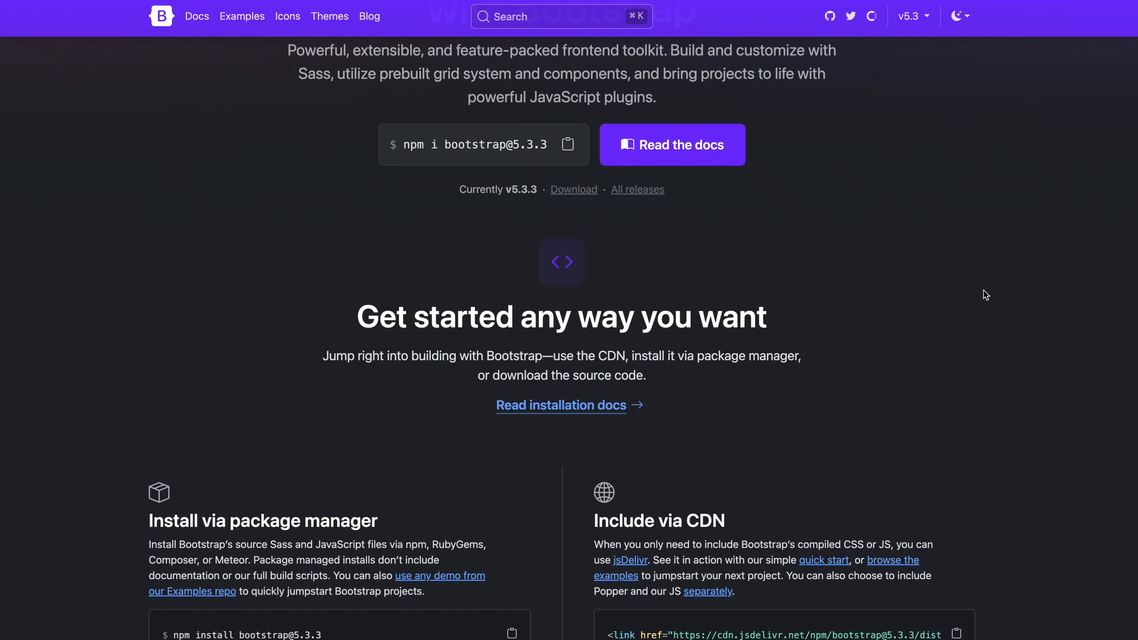
- Read the Bootstrap homepage's install, Sass customization and CSS variables sections, then return to the roadmap
scroll(down, 3)
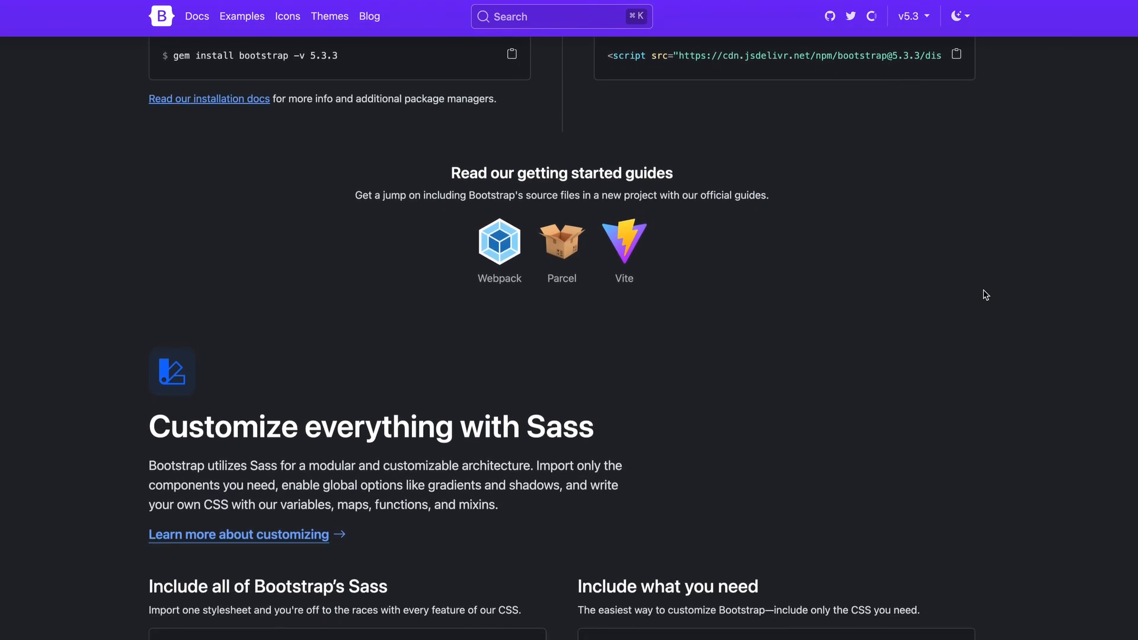
scroll(down, 3)
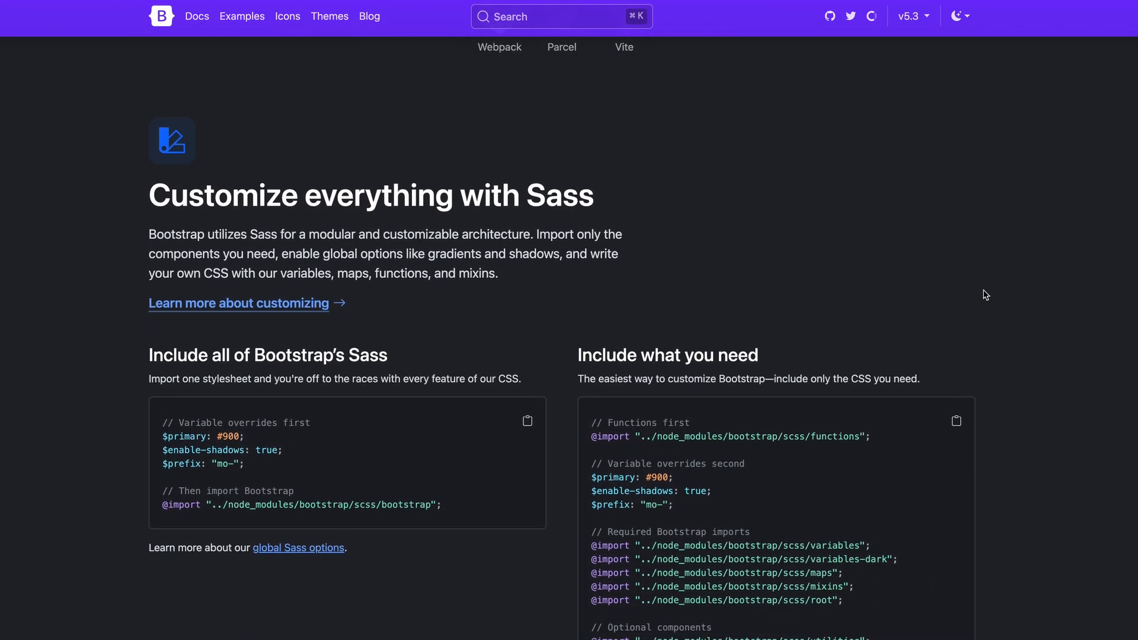
scroll(down, 3)
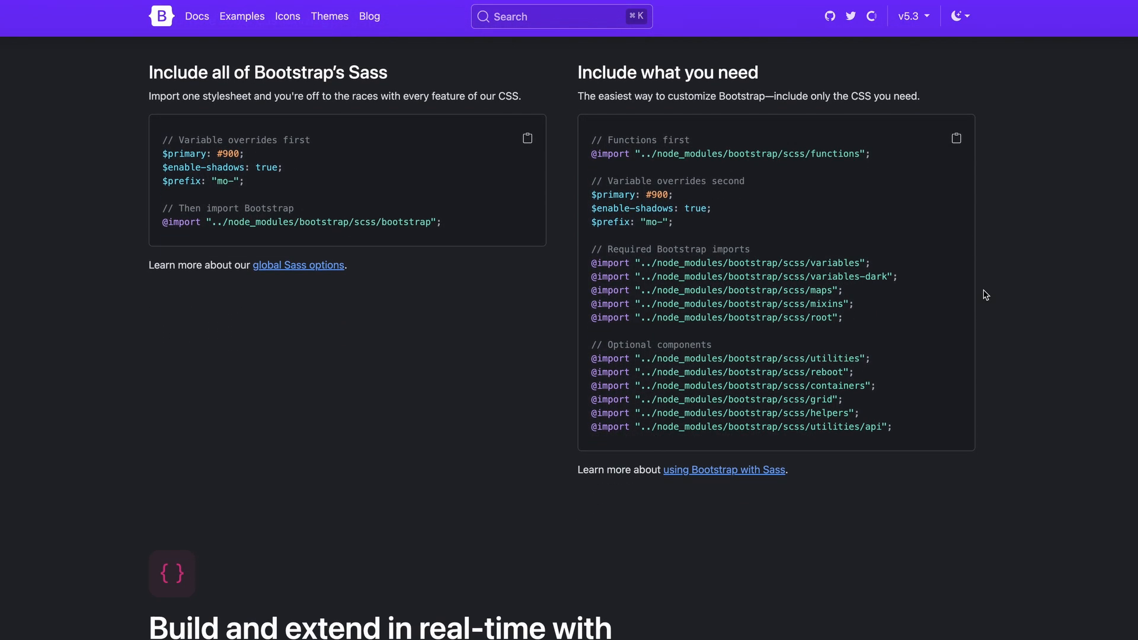
scroll(down, 3)
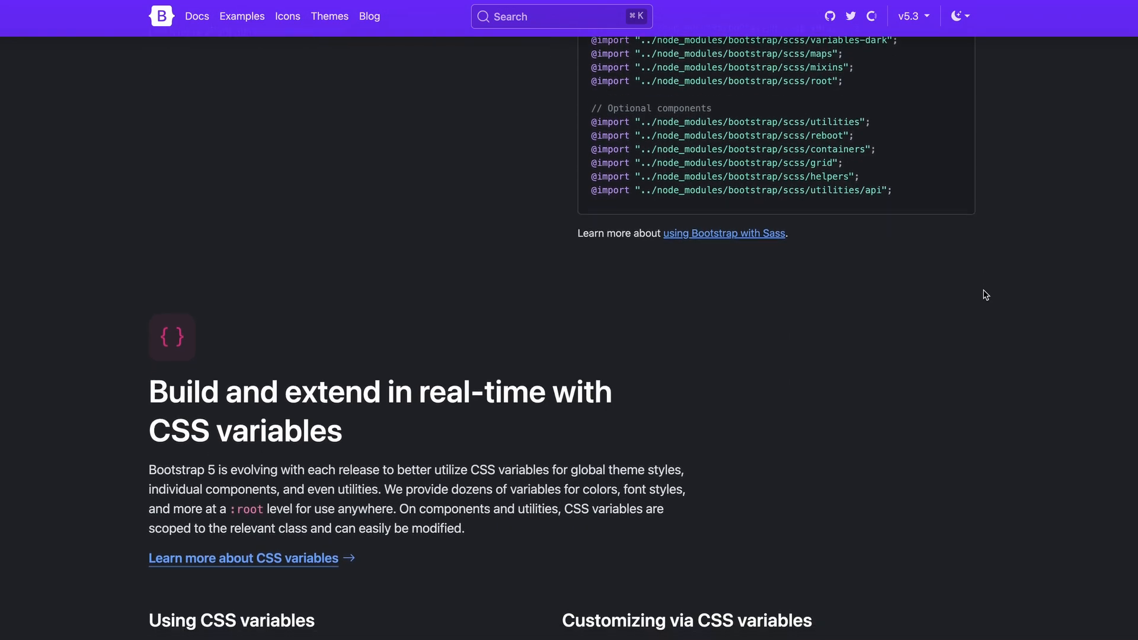
click(195, 10)
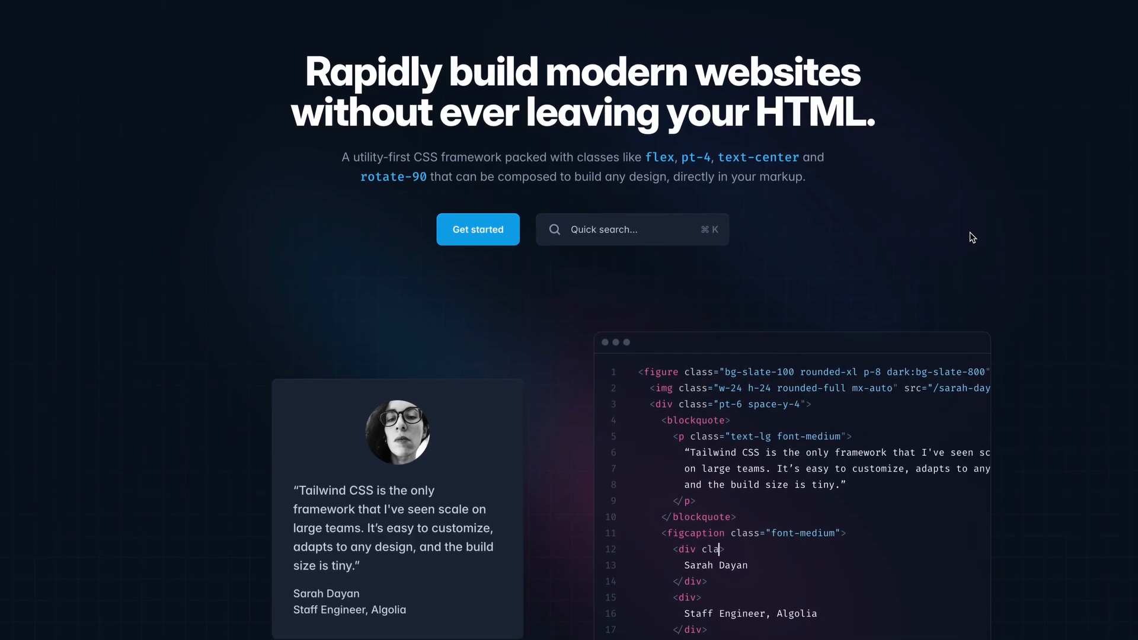
- Scroll the Tailwind CSS hero to its HTML code example and testimonial card
scroll(down, 3)
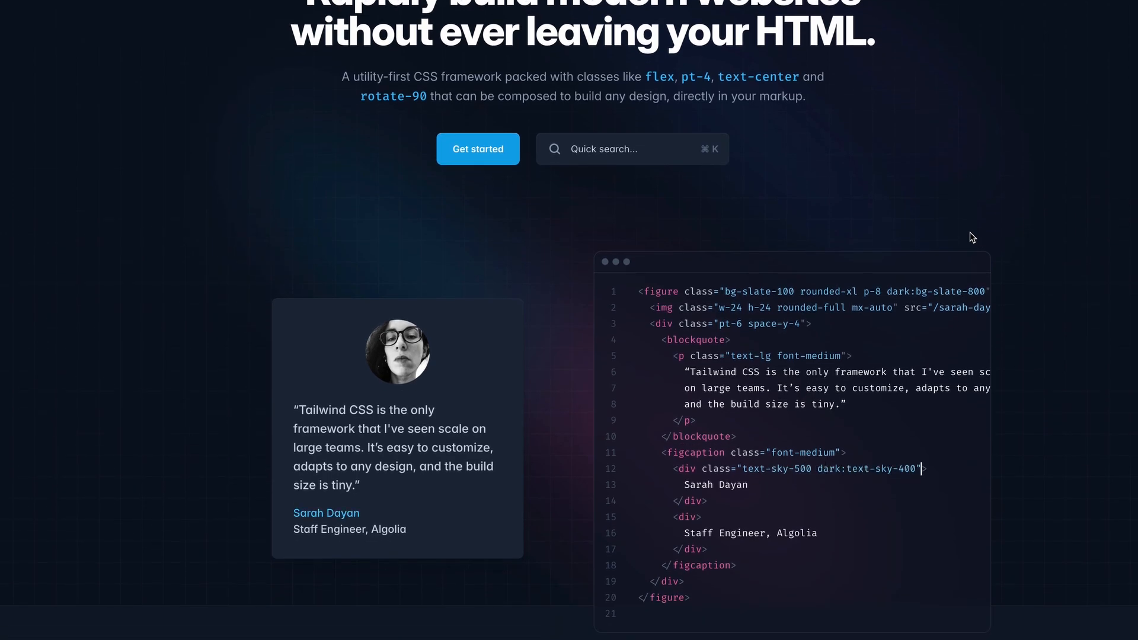
scroll(down, 3)
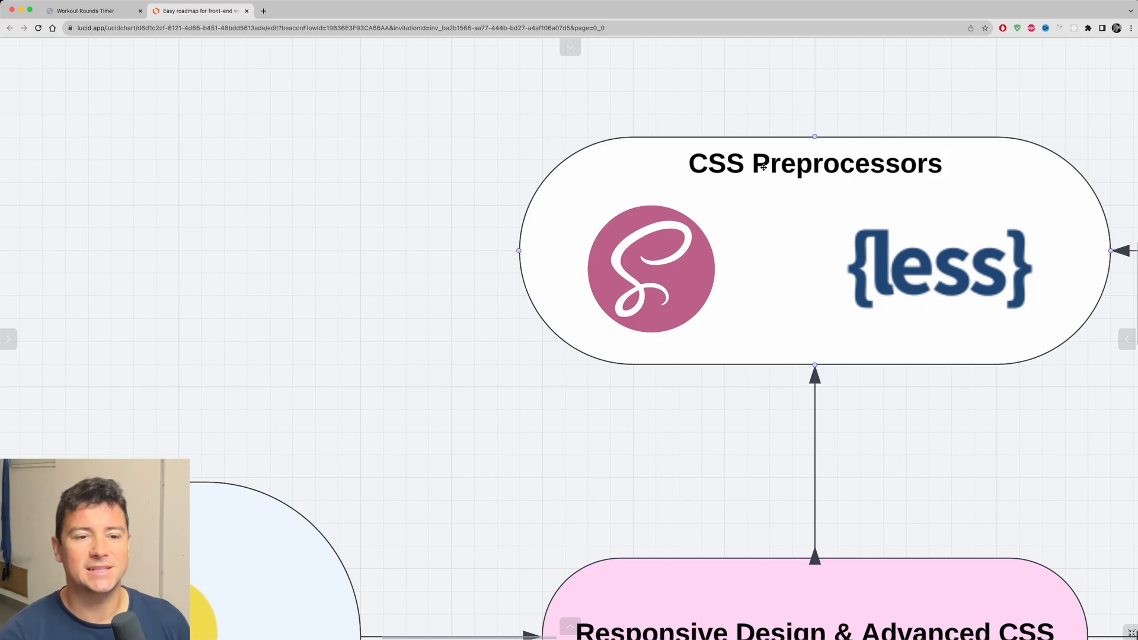
- Open sass-lang.com from the CSS Preprocessors node and read the Sass Basics guide from Preprocessing through variables and nesting
click(650, 269)
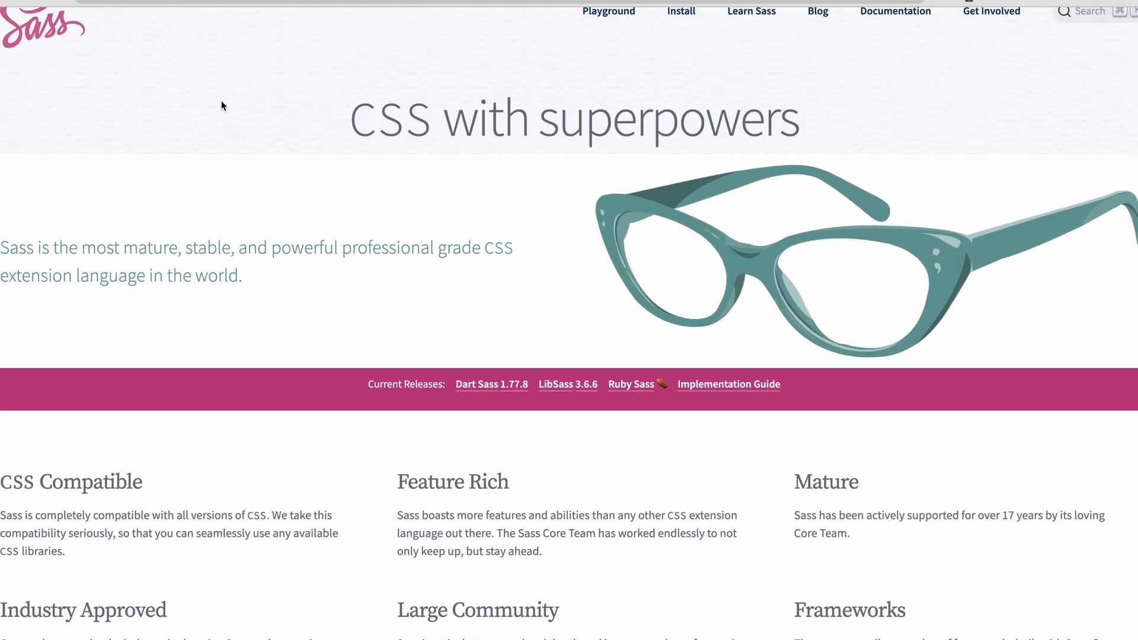
scroll(down, 3)
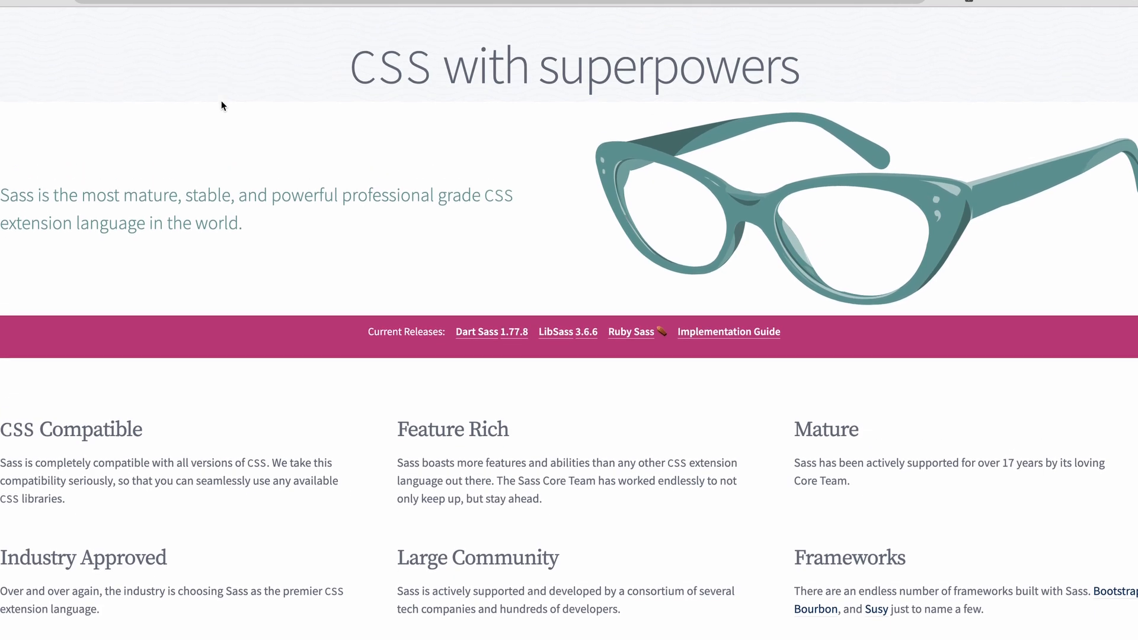
scroll(up, 3)
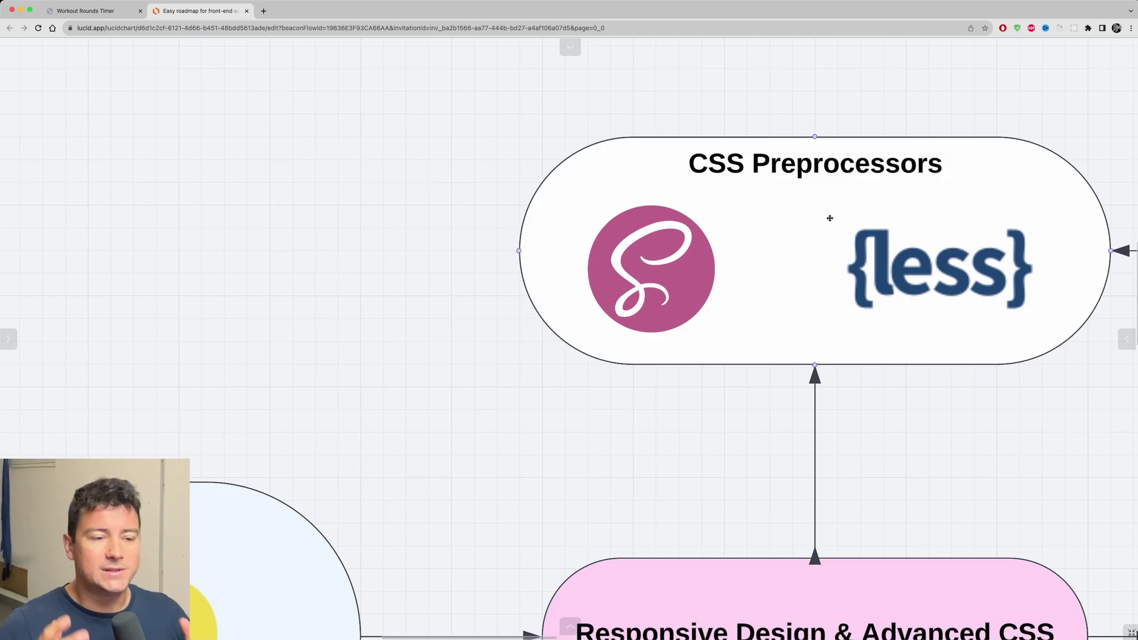
scroll(down, 3)
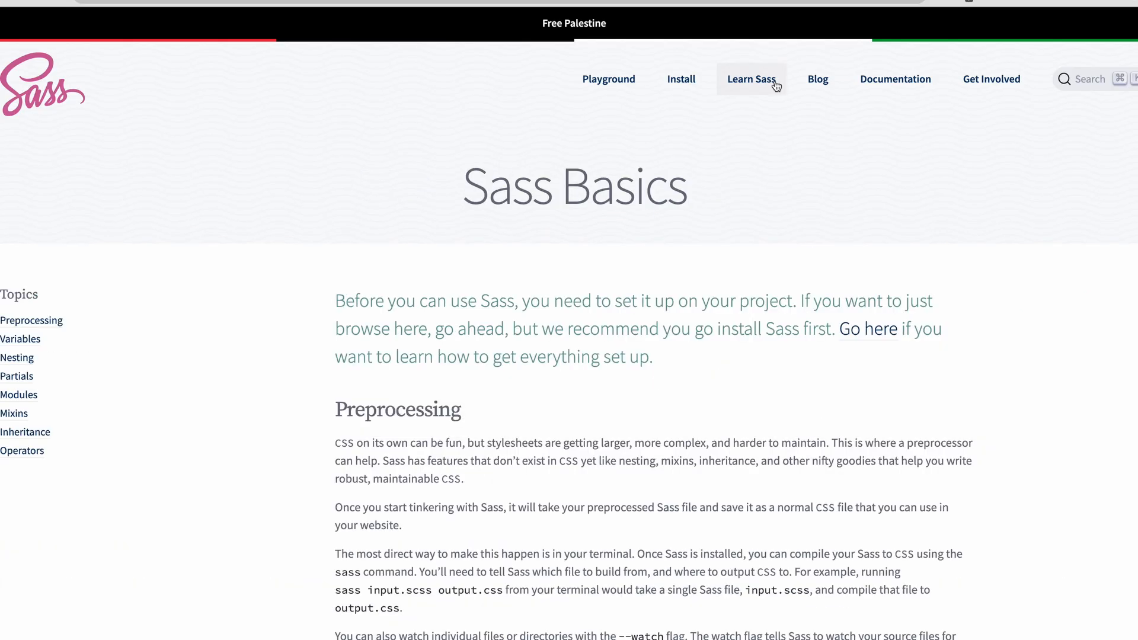
scroll(down, 3)
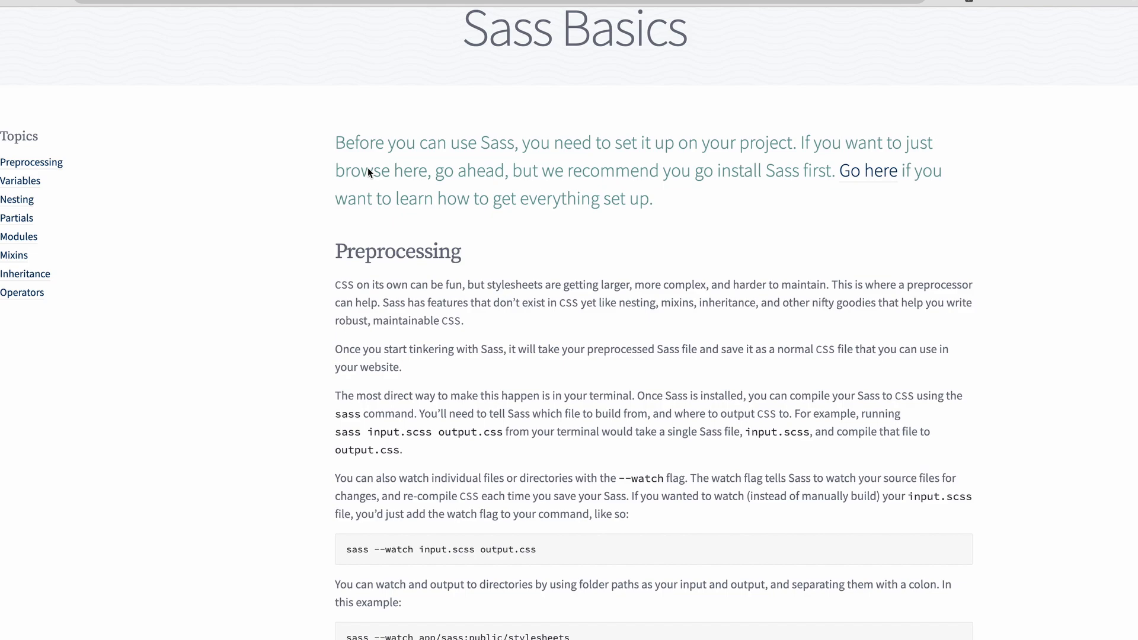
scroll(down, 3)
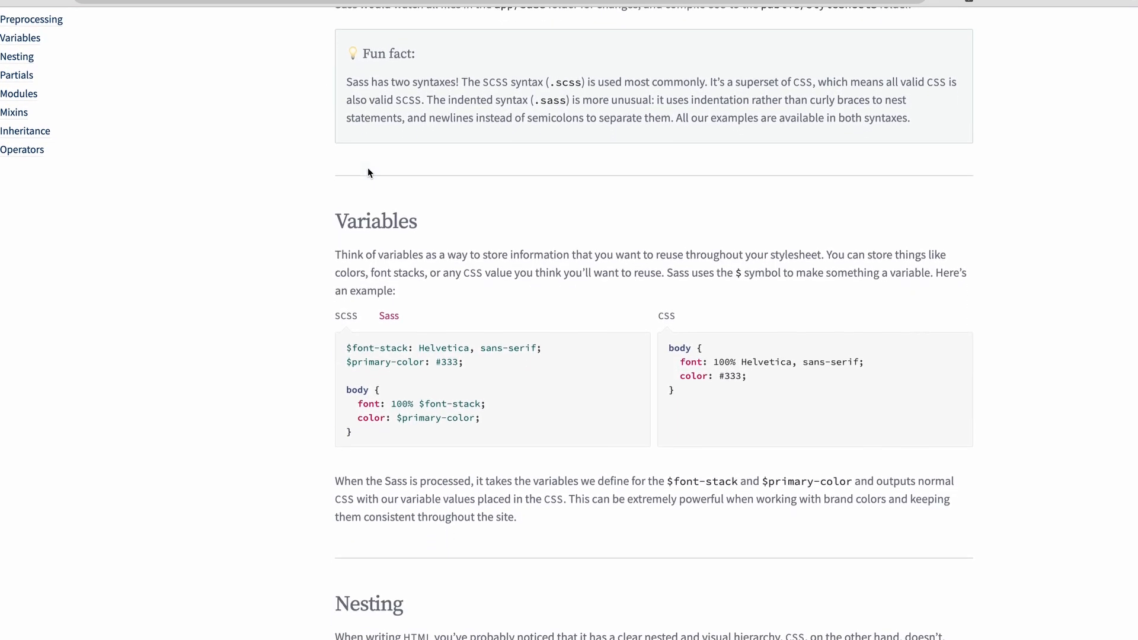
- Continue through partials, modules, mixins and Extend/Inheritance, then return to the roadmap diagram
scroll(down, 3)
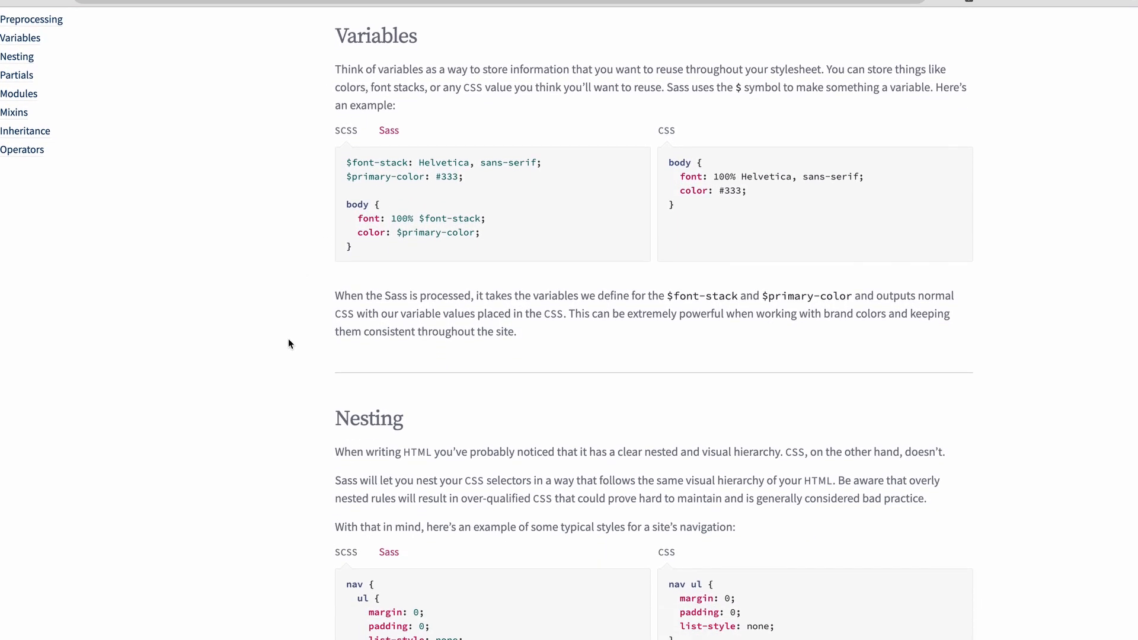
scroll(down, 3)
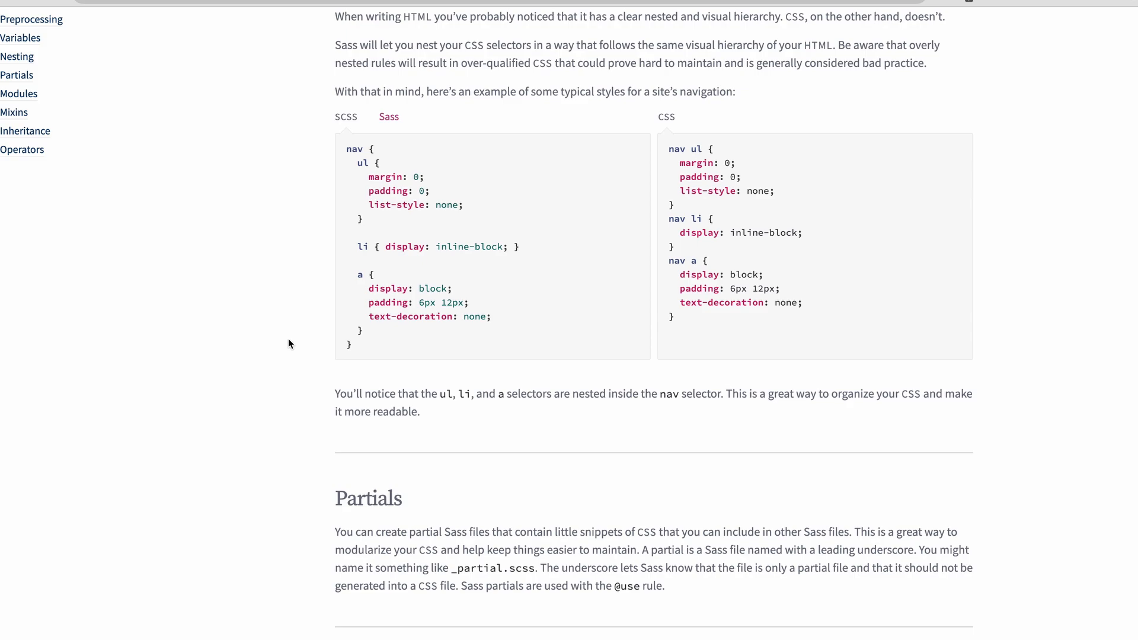
scroll(down, 3)
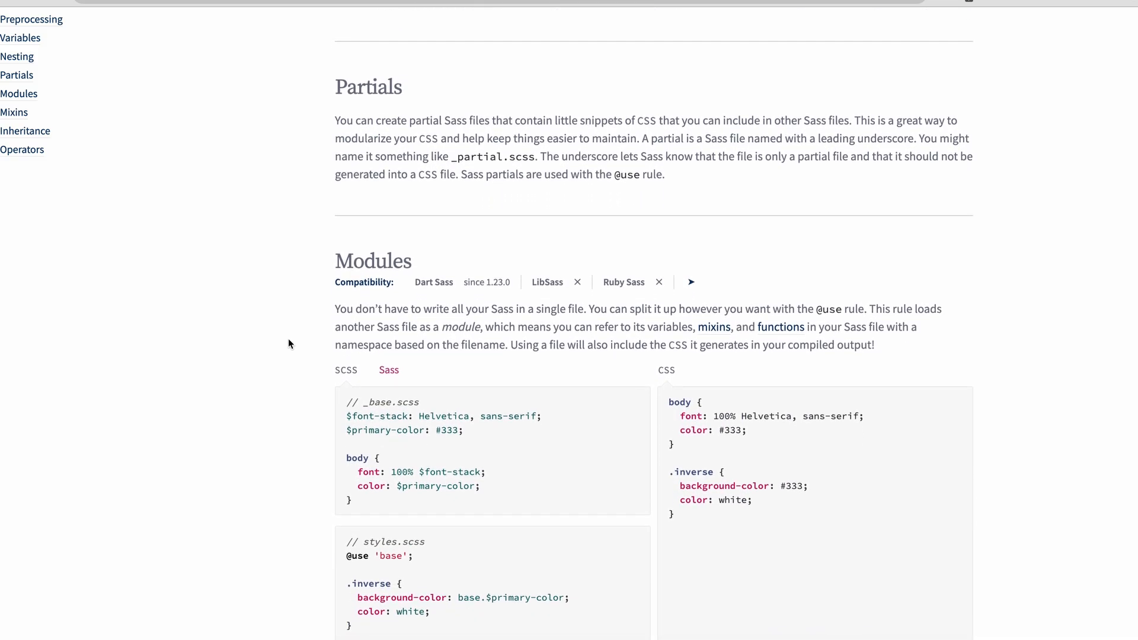
scroll(down, 3)
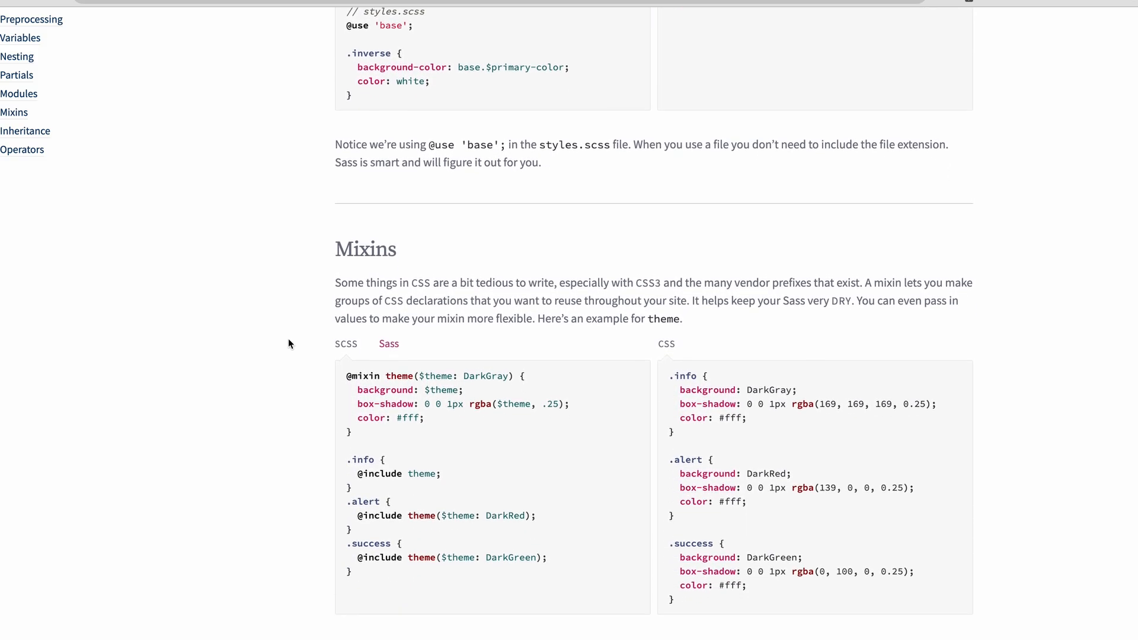
scroll(down, 3)
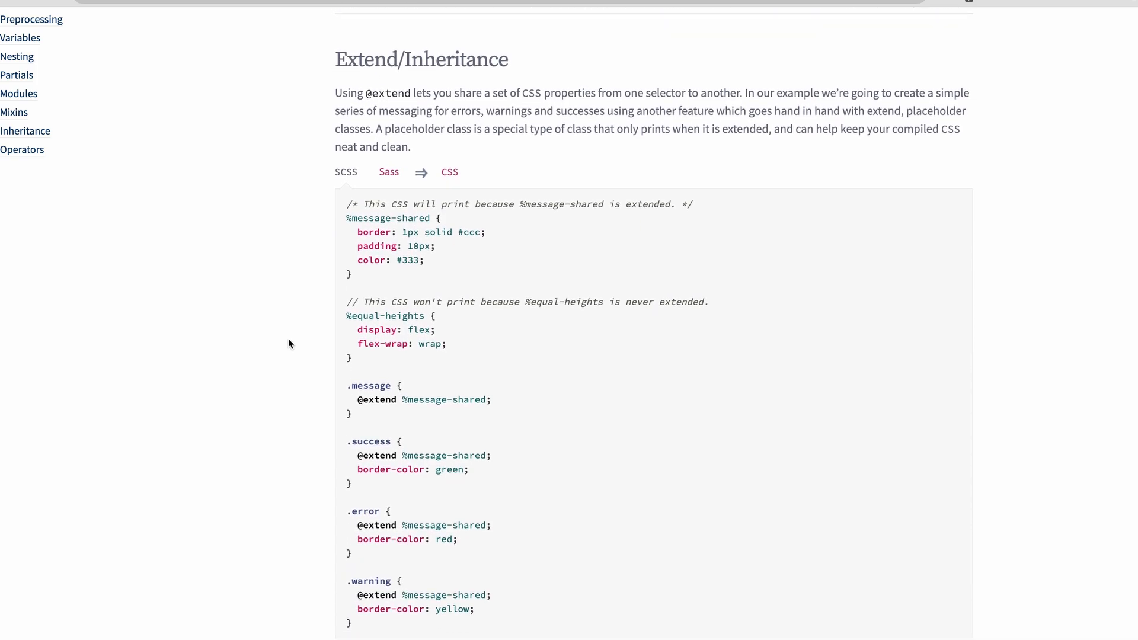
click(195, 10)
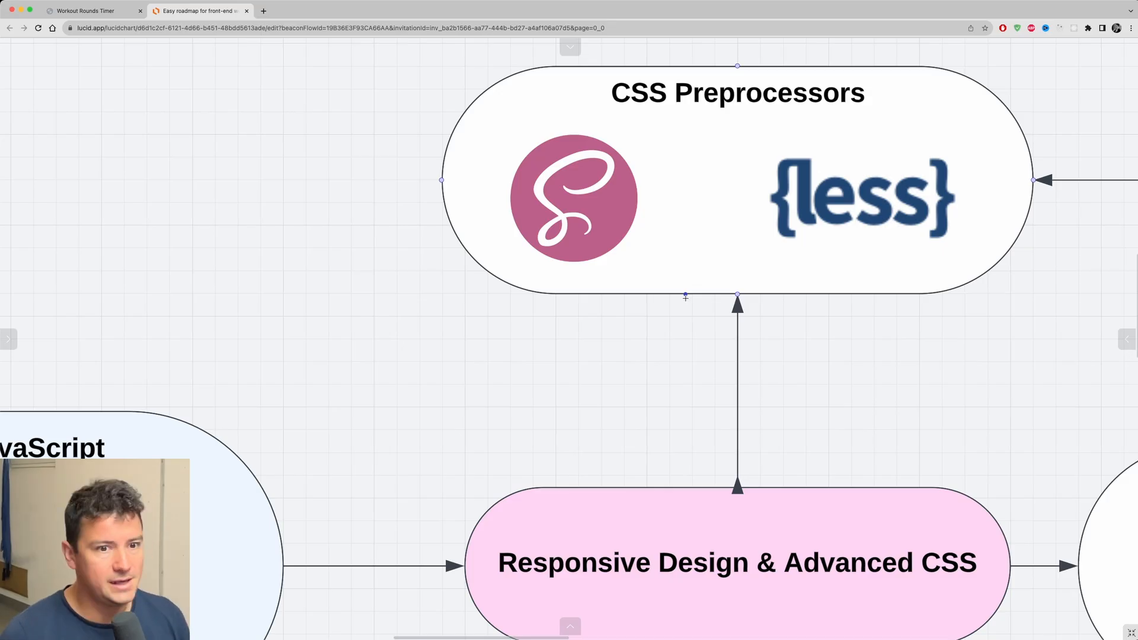
- Open git-scm.com from the Version Control node's Git logo link
click(924, 389)
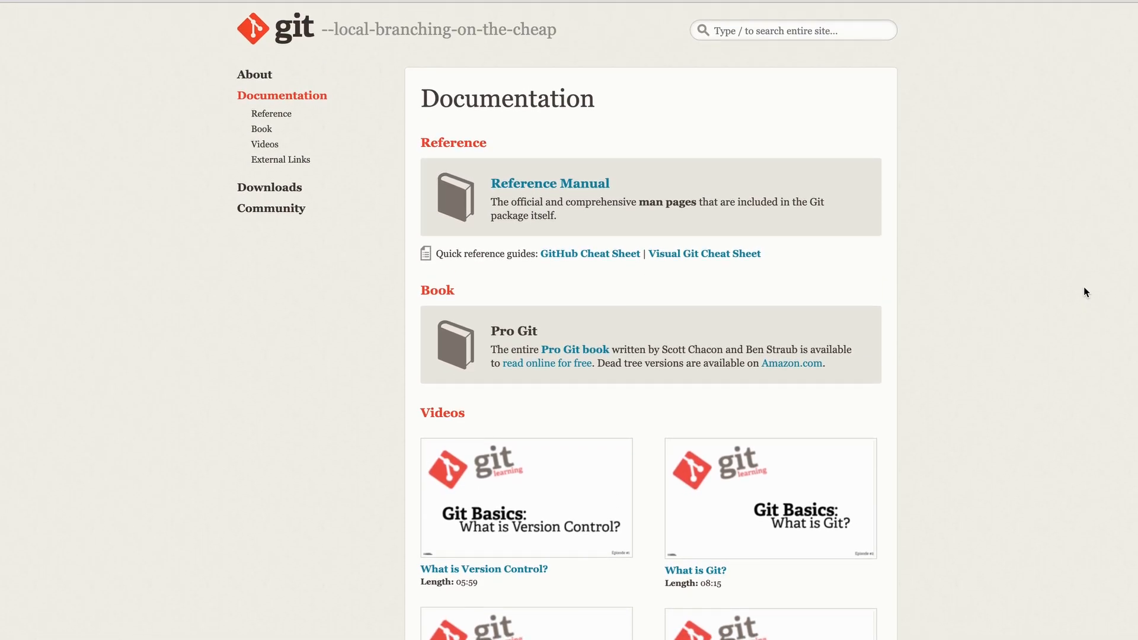
- Browse the Git Documentation page, then the About page's Branching and Merging and Small and Fast benchmark sections
scroll(down, 3)
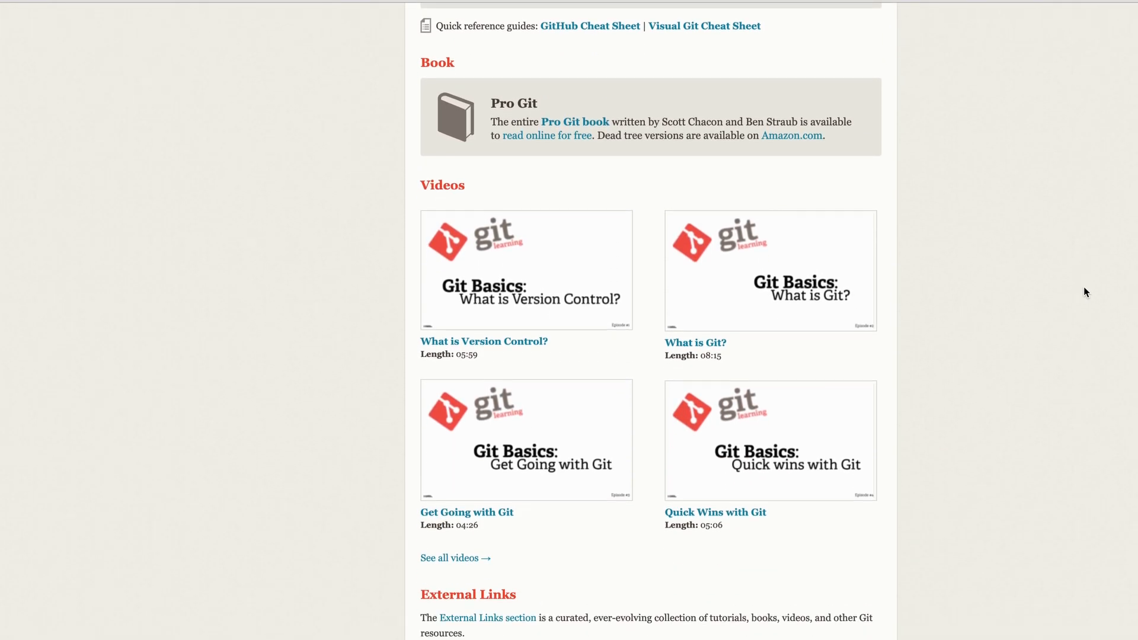
scroll(up, 3)
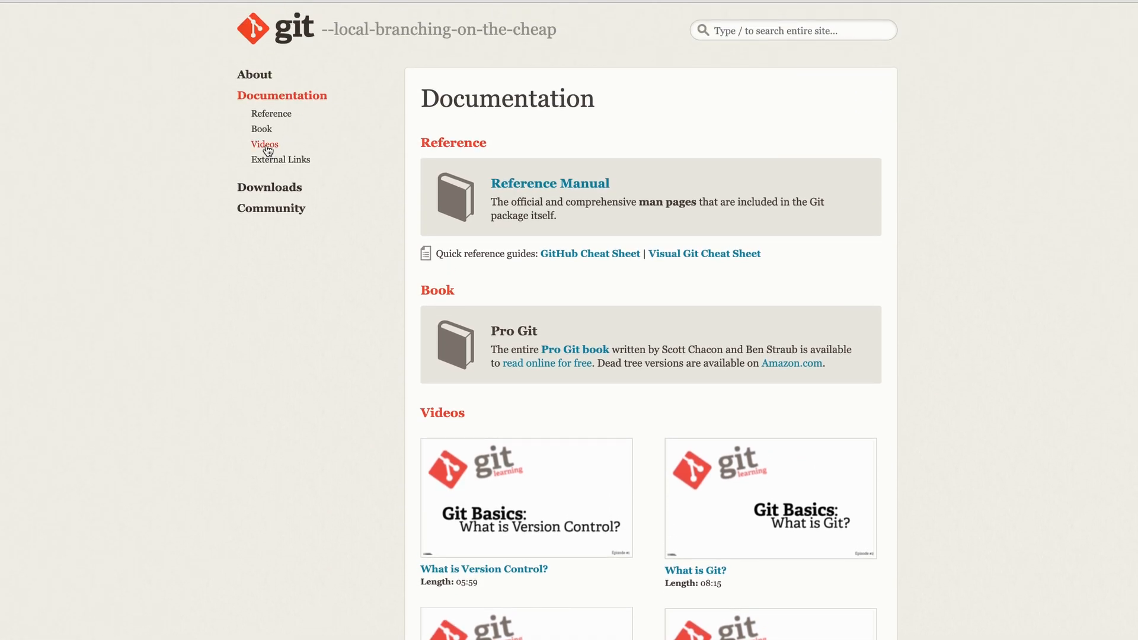
click(254, 73)
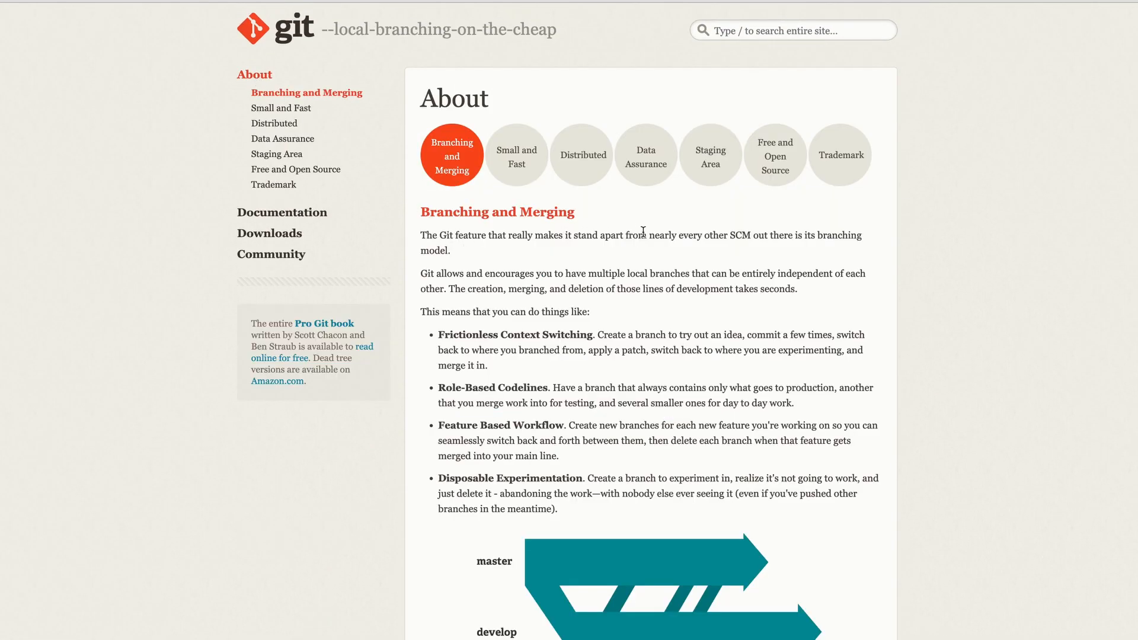
scroll(down, 3)
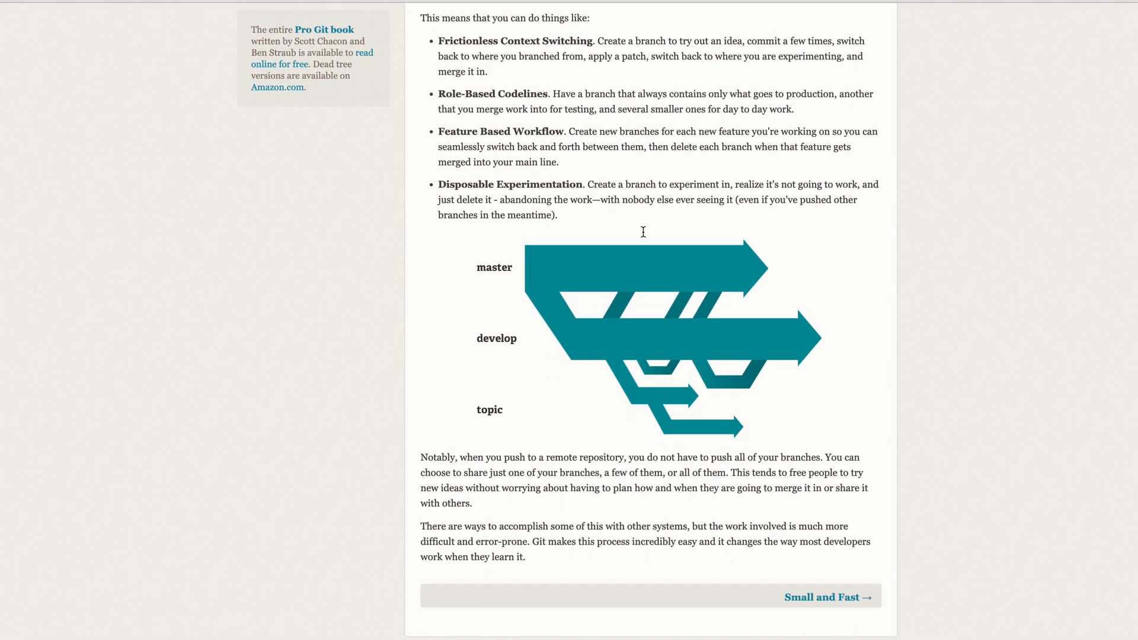
scroll(up, 3)
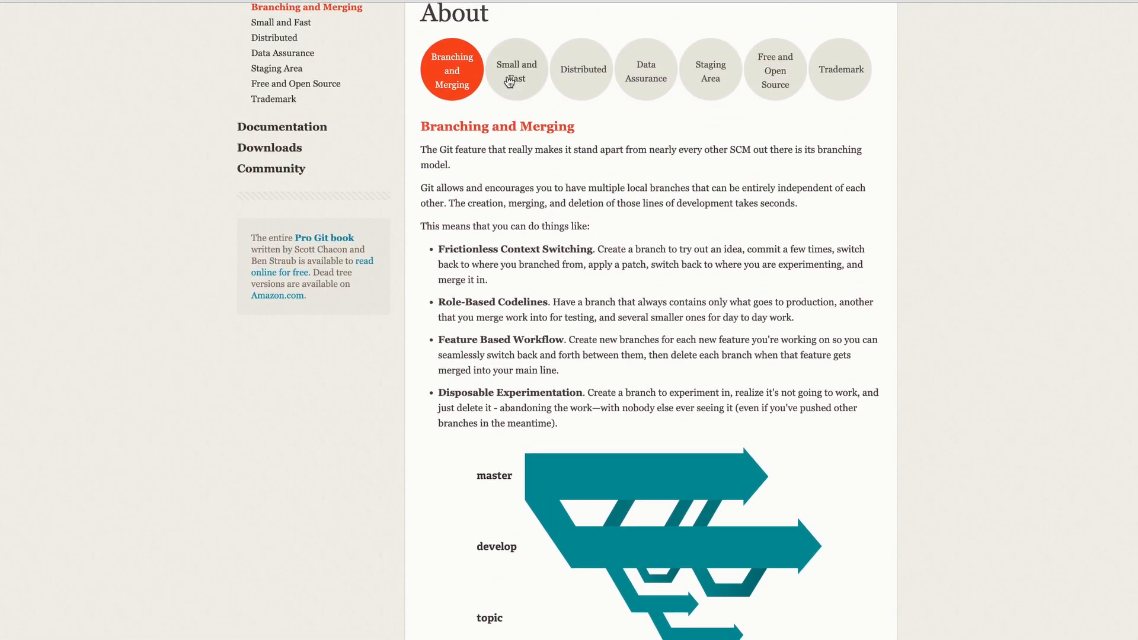
click(517, 69)
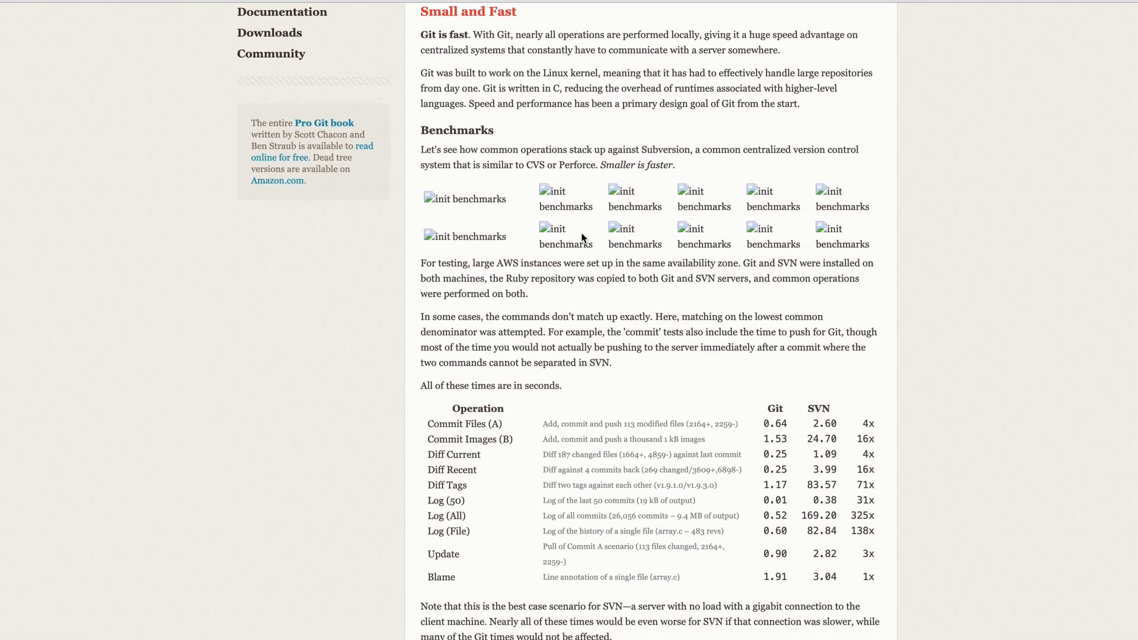
scroll(up, 3)
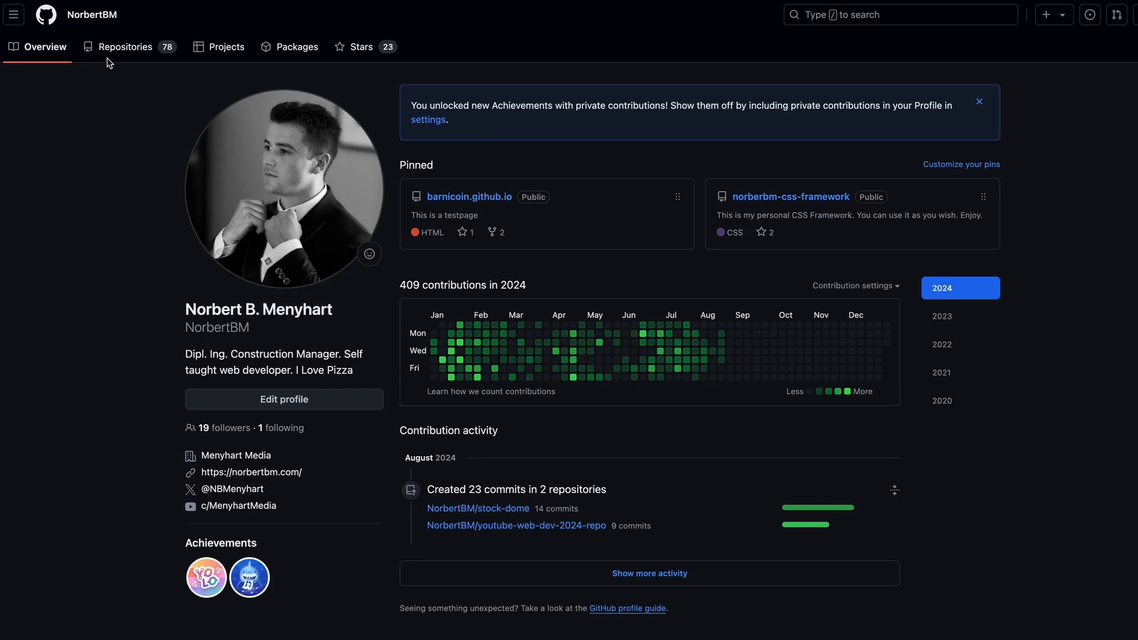
- Look through the GitHub profile's Repositories list
click(127, 46)
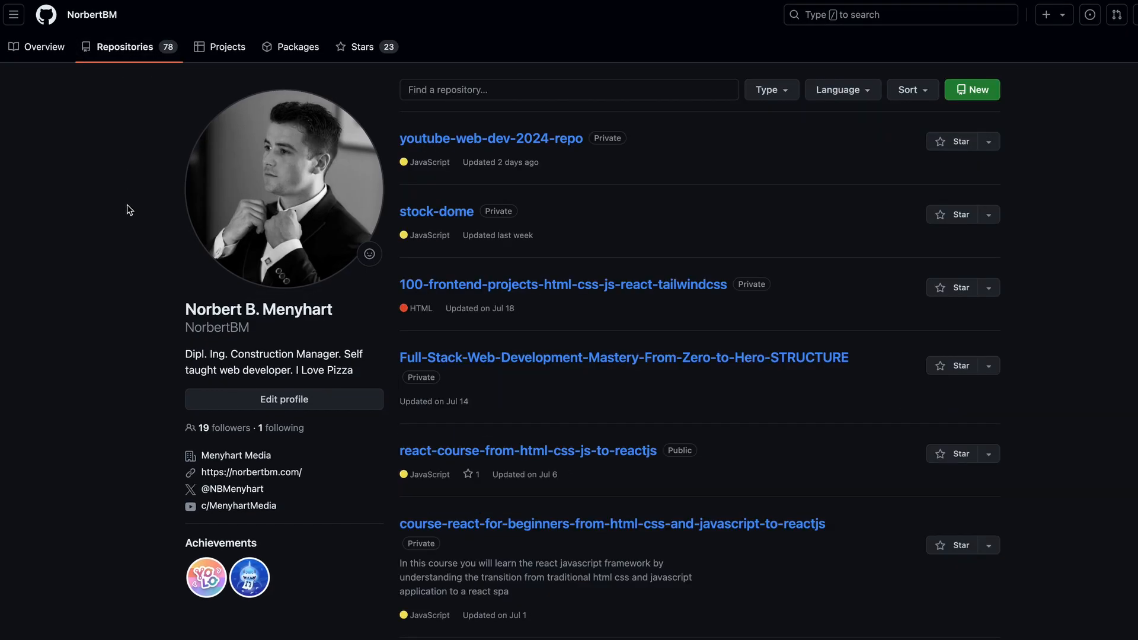
scroll(down, 3)
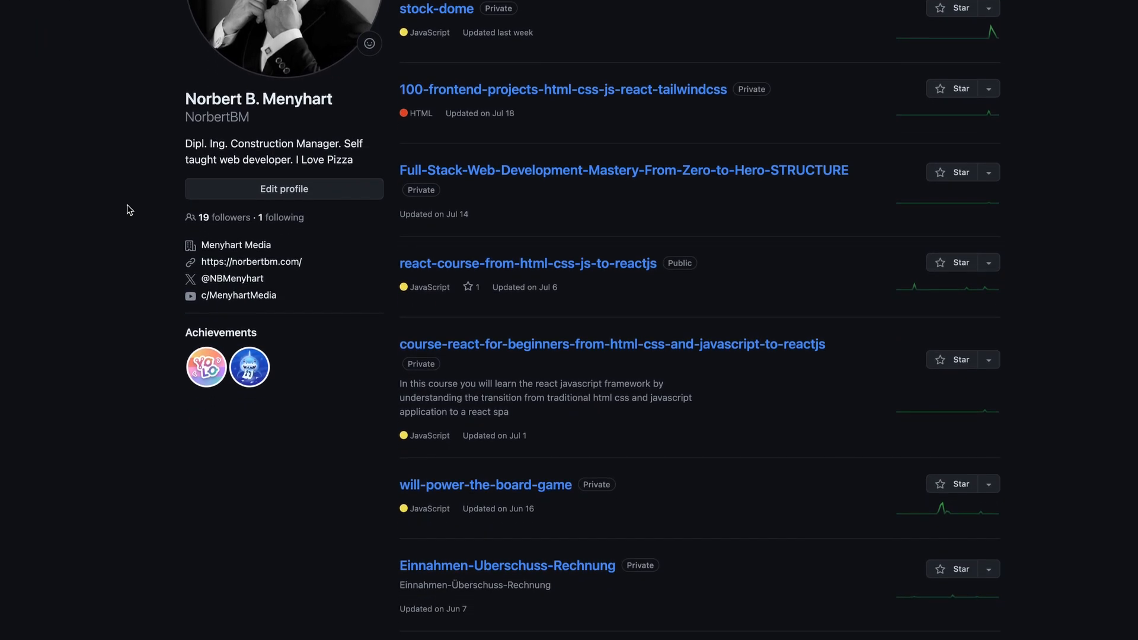
scroll(down, 3)
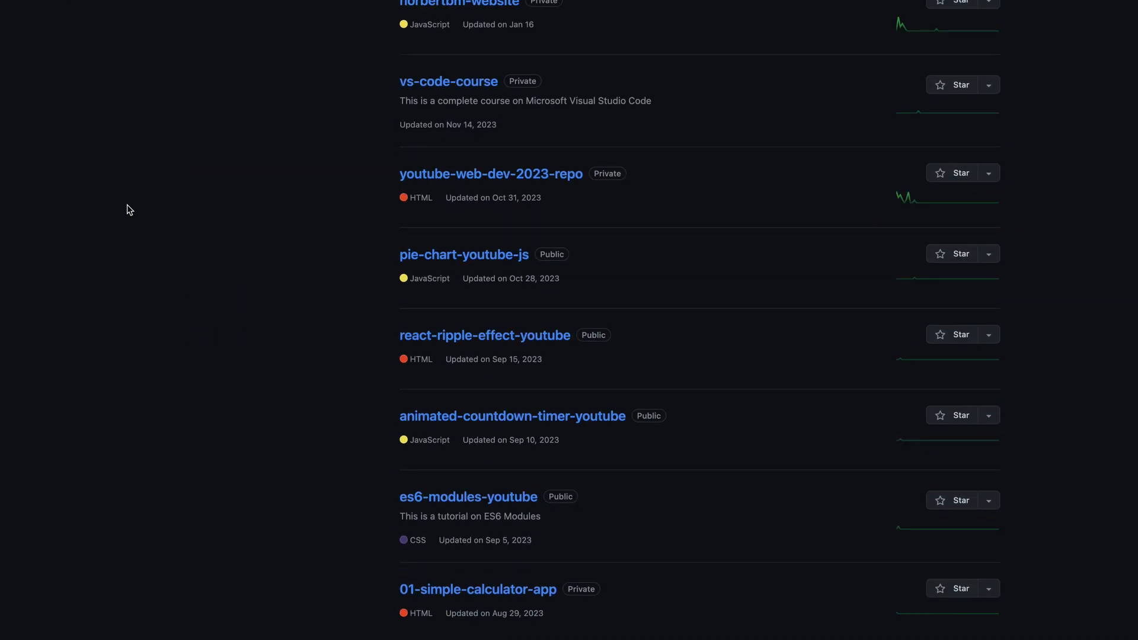
scroll(up, 3)
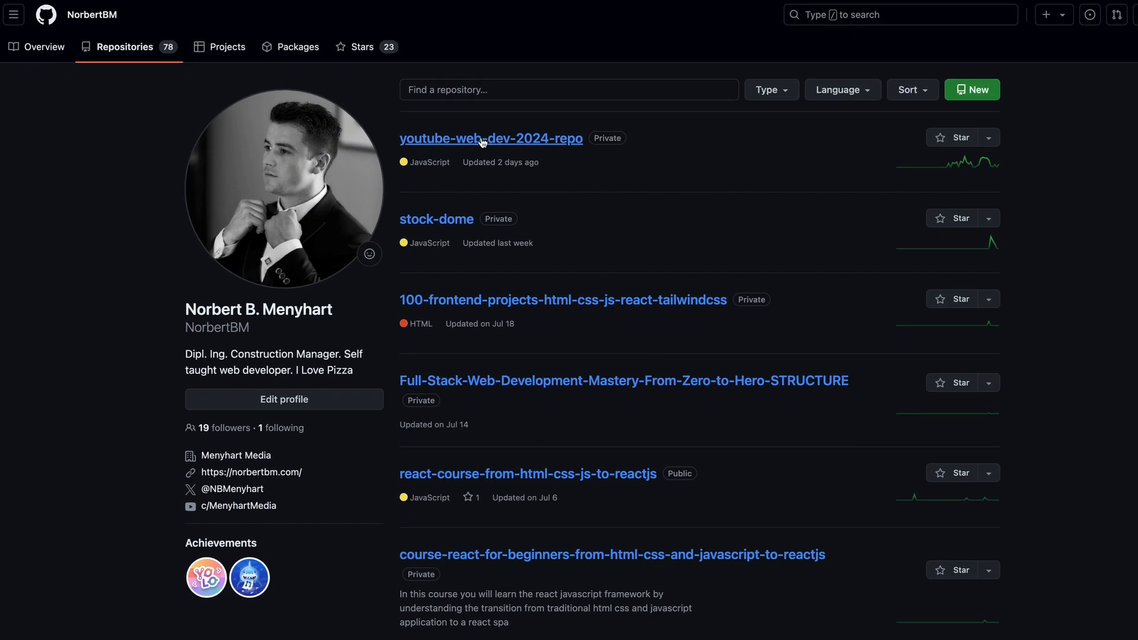
mouse_move(359, 192)
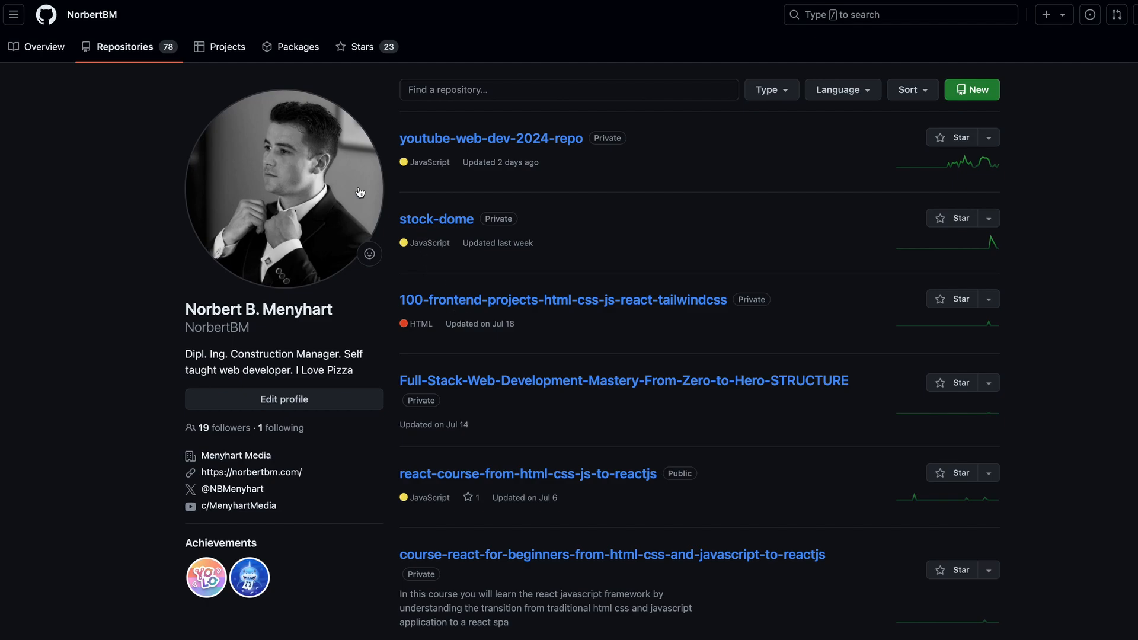
- View the profile's Projects and Packages pages, then return to the roadmap
click(225, 47)
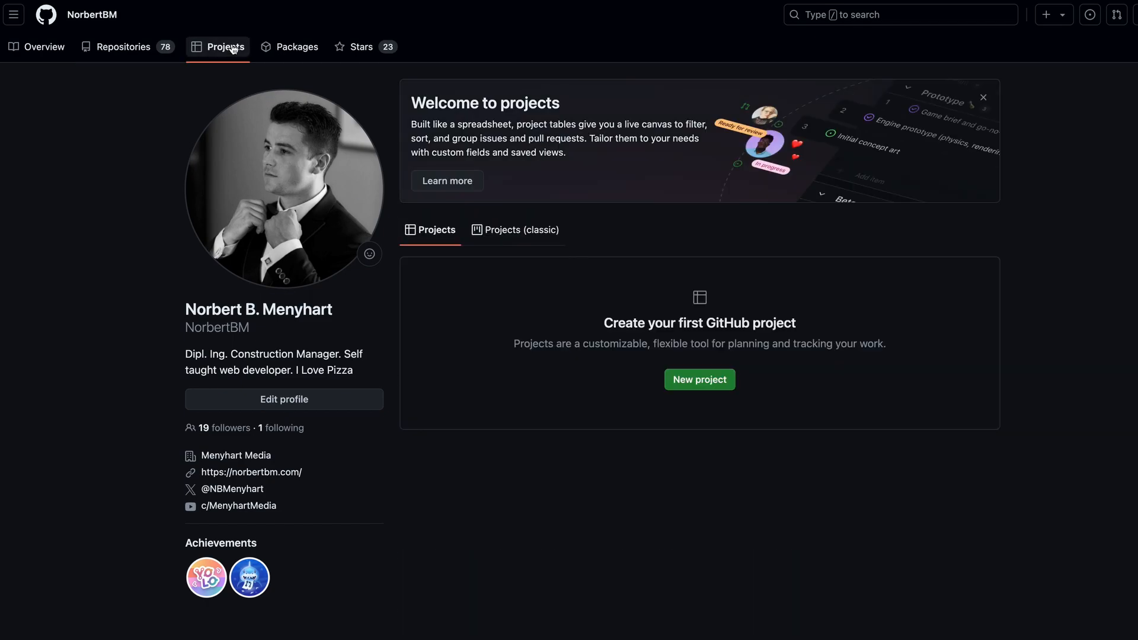
click(296, 46)
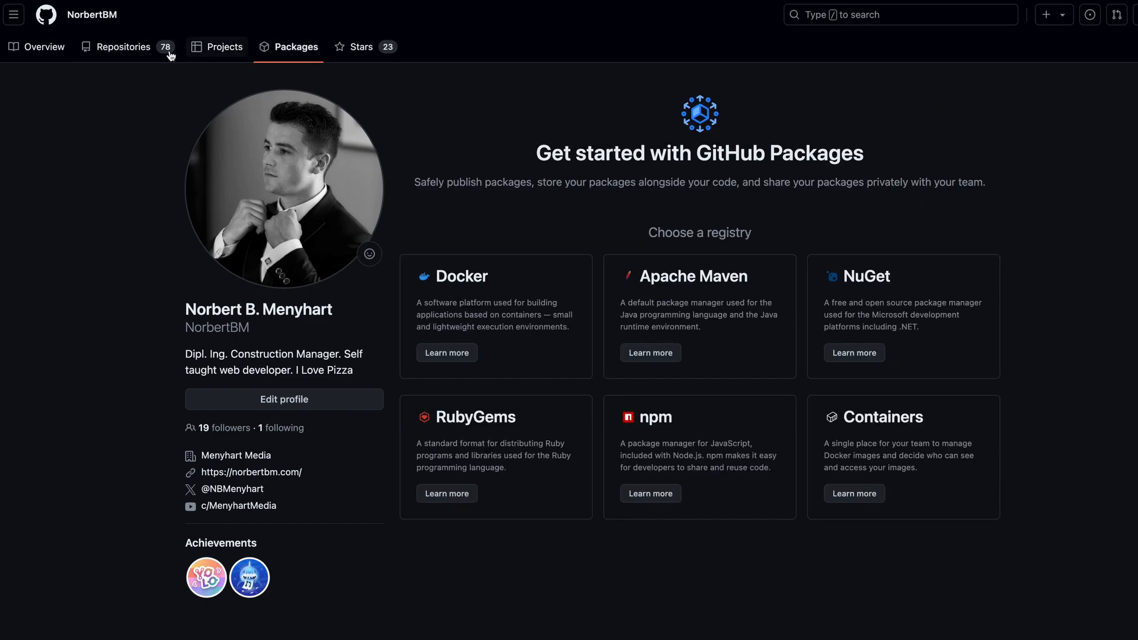
click(196, 11)
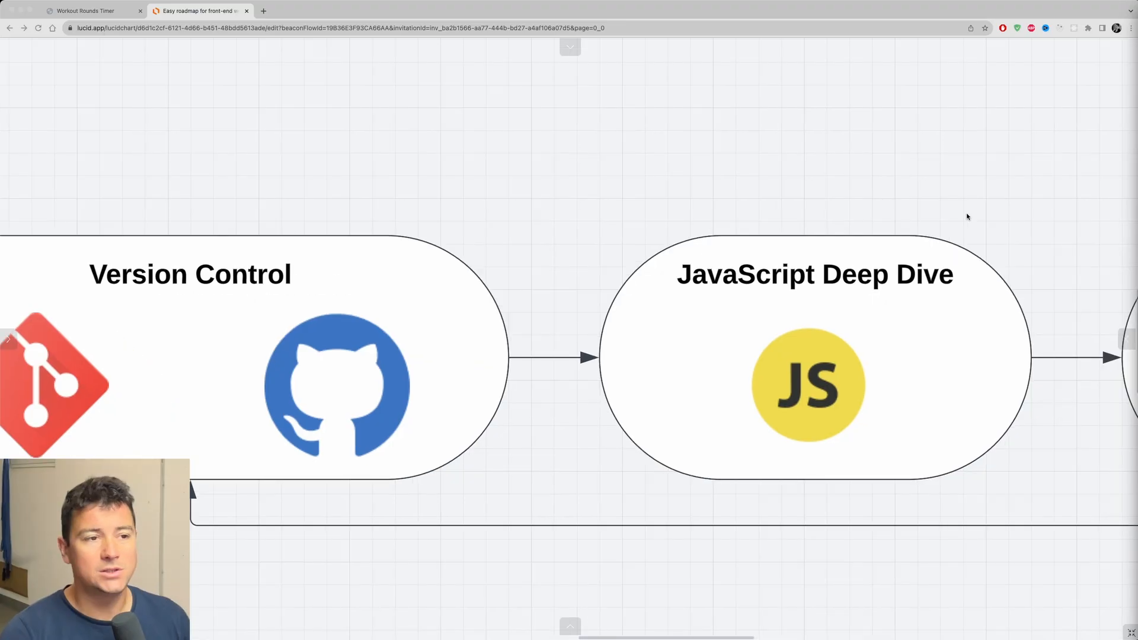
mouse_move(975, 210)
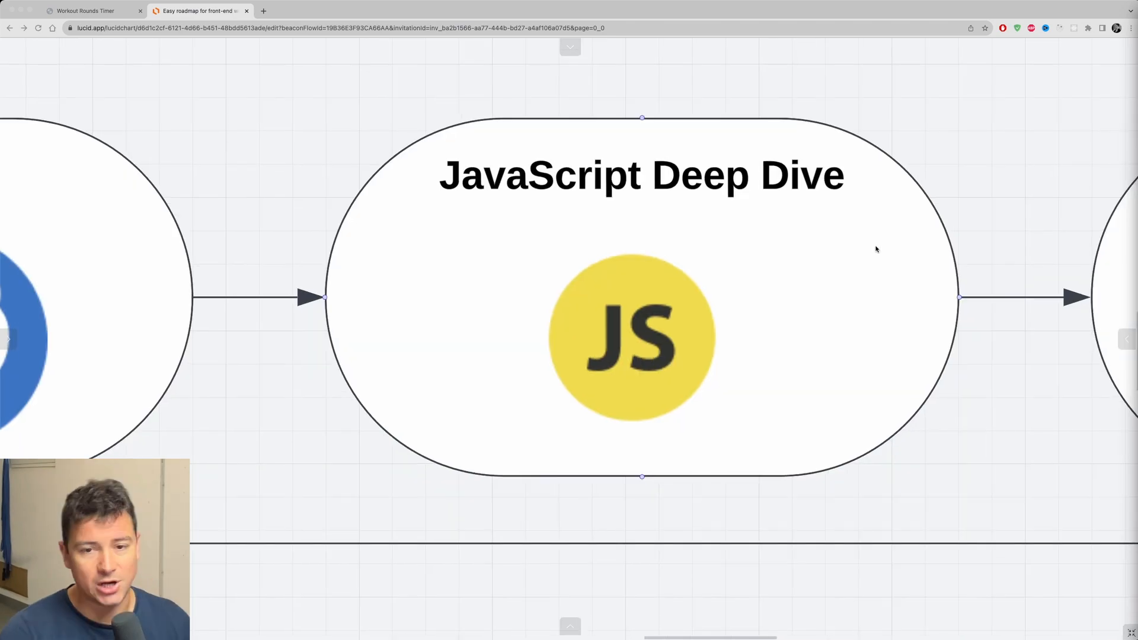
mouse_move(976, 136)
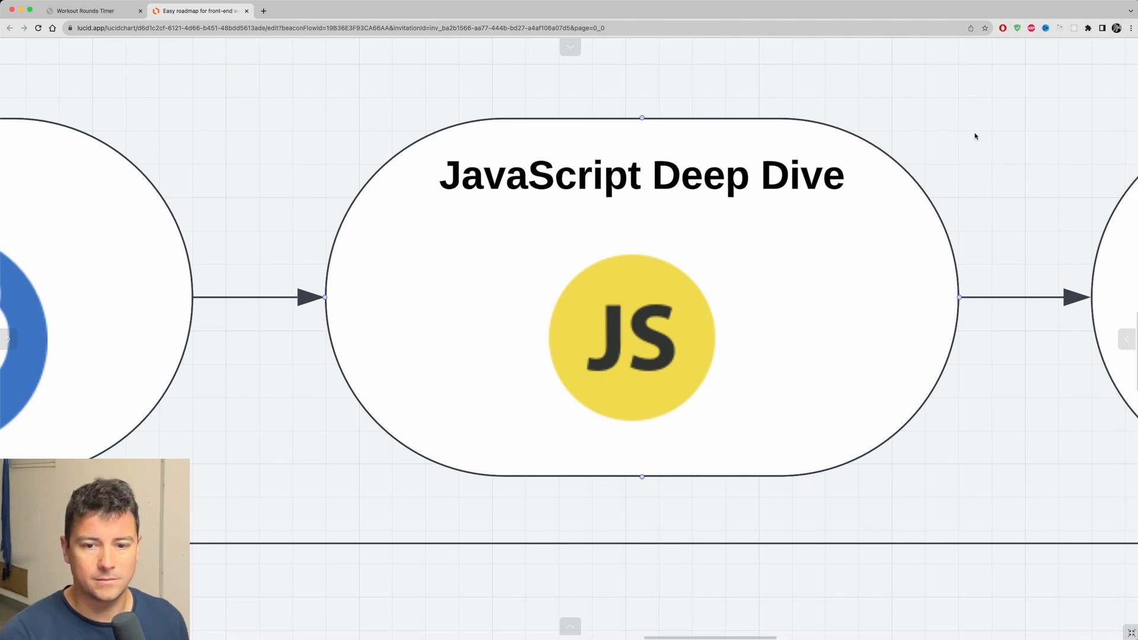